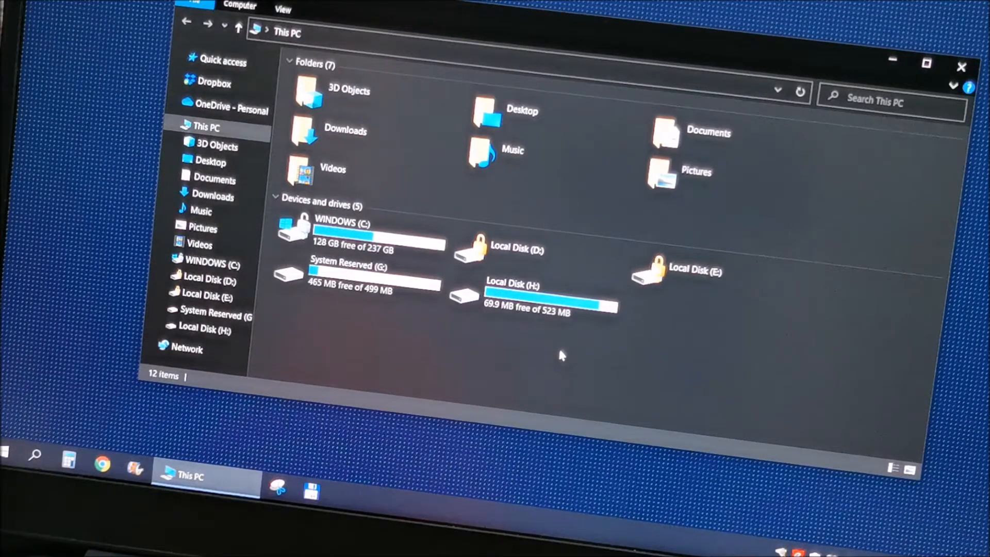
mouse_move(125, 458)
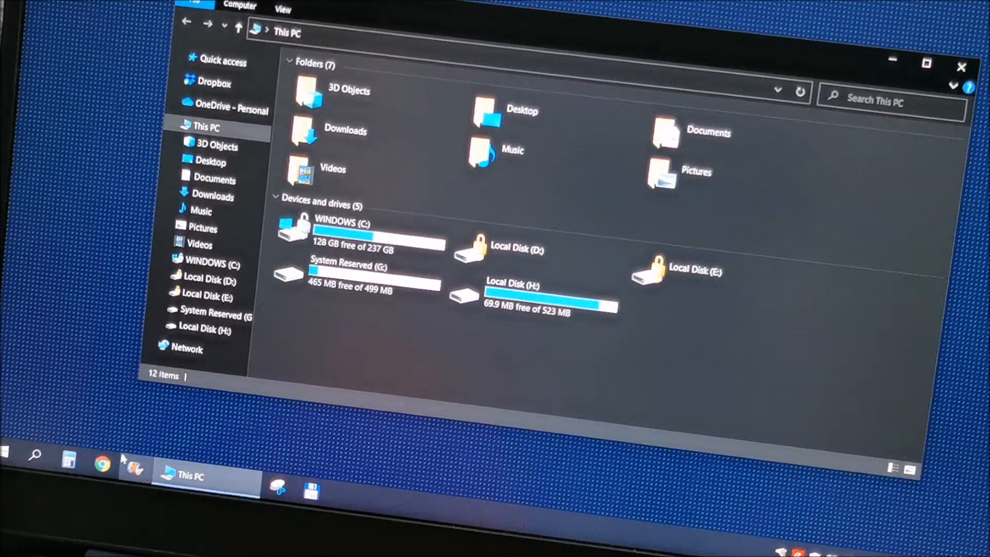
Step: Open Windows search after noting System Reserved (G:) and Local Disk (H:) in This PC
left_click(35, 456)
type("com")
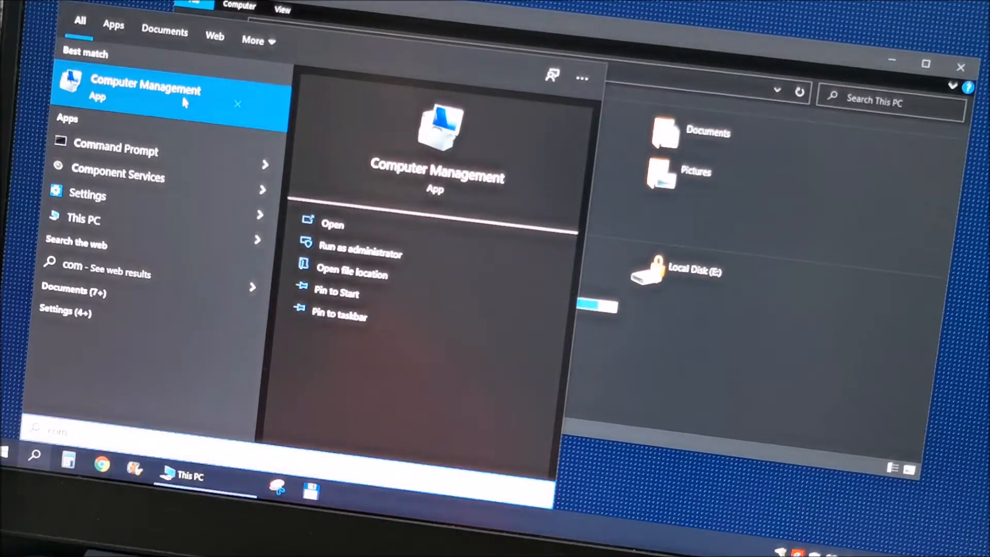
Step: Launch Computer Management from the search results
left_click(333, 224)
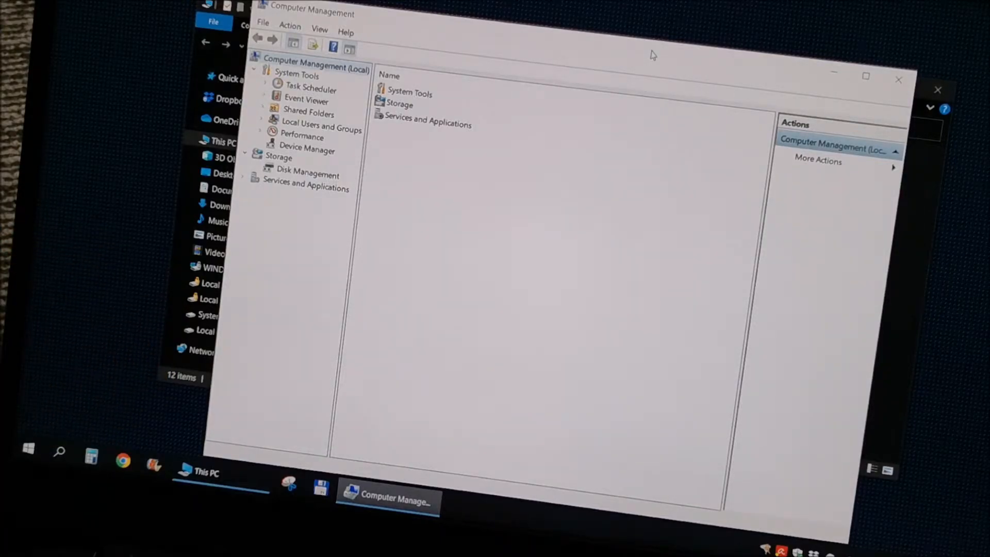
mouse_move(534, 112)
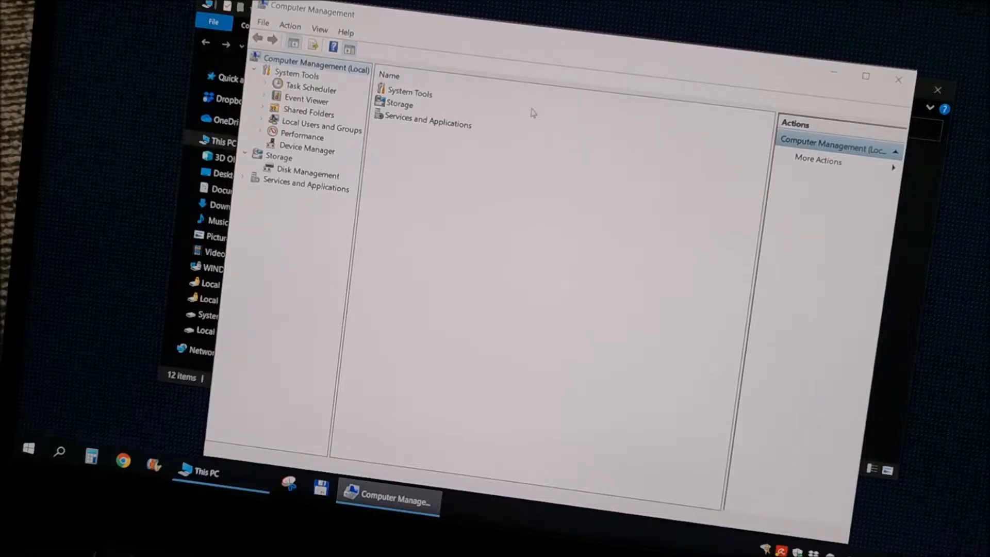
mouse_move(415, 174)
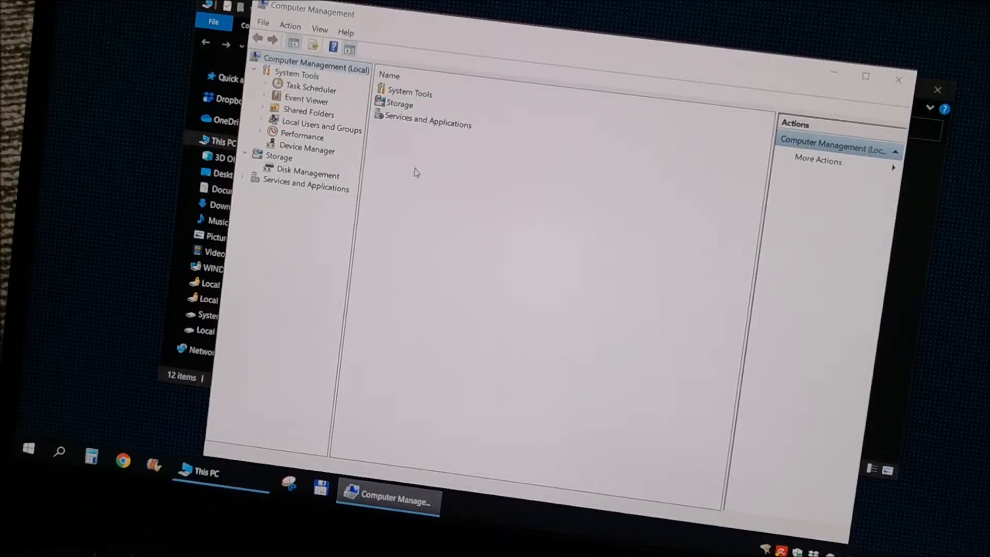
mouse_move(328, 181)
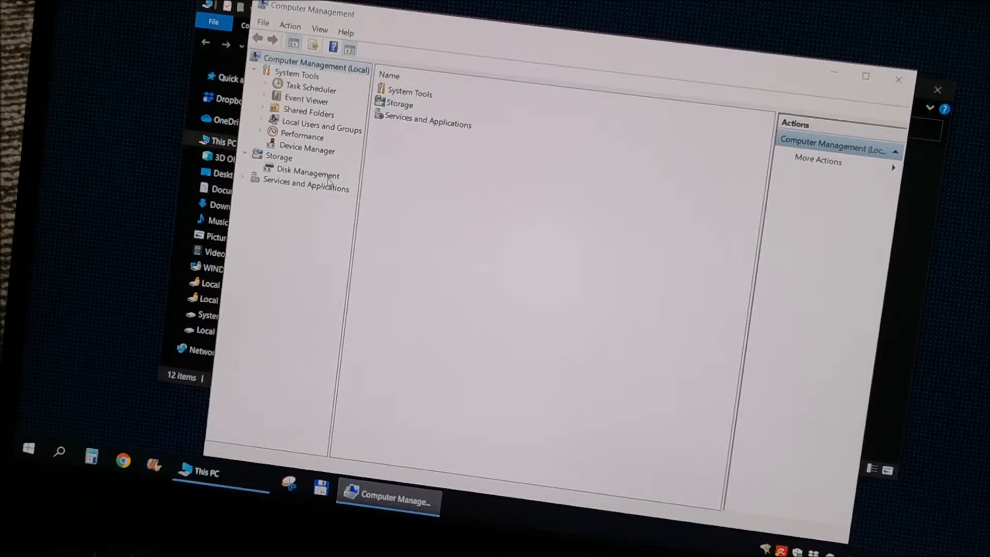
Step: Show Disk Management and scroll to Disk 2's partitions, System Reserved (G:) and (H:)
left_click(308, 175)
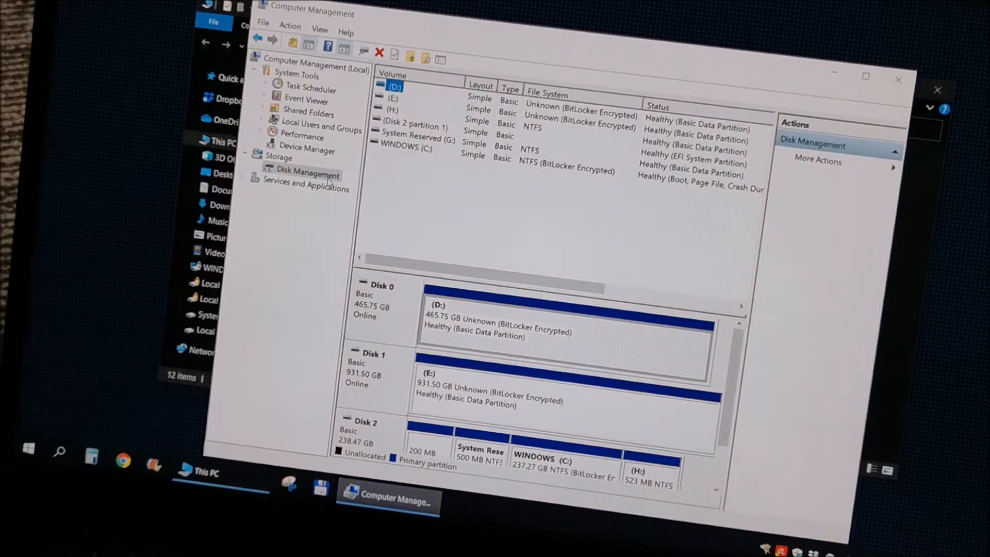
mouse_move(705, 369)
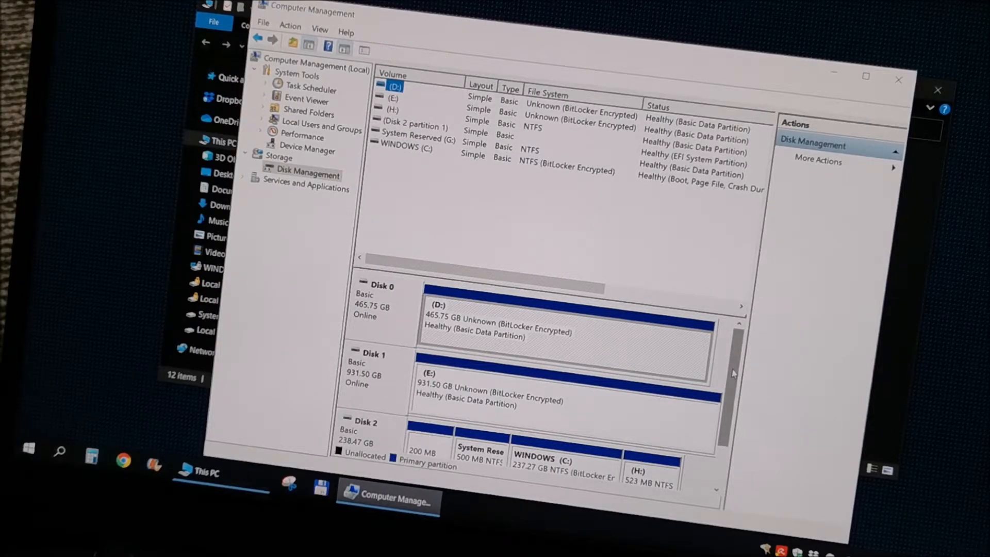
scroll("down", 3)
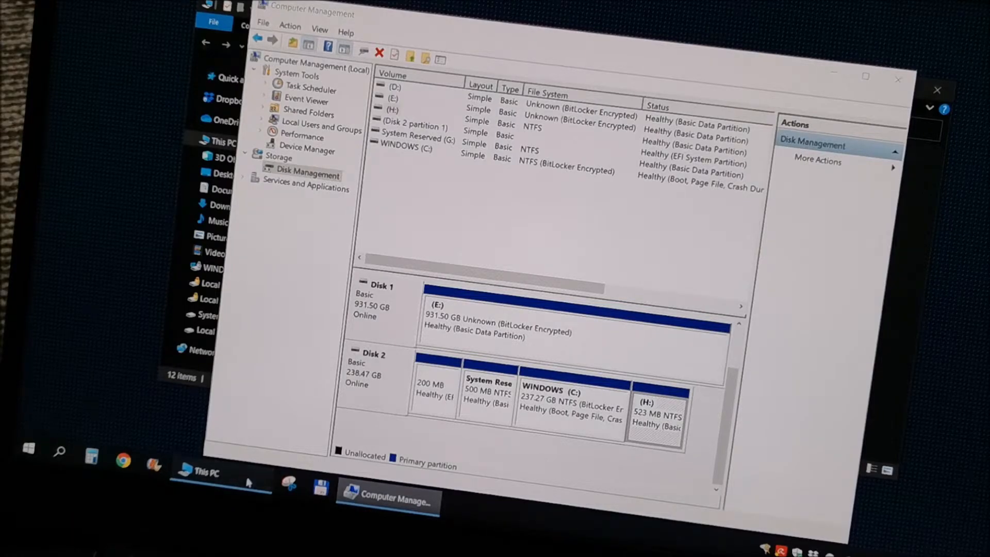
left_click(200, 472)
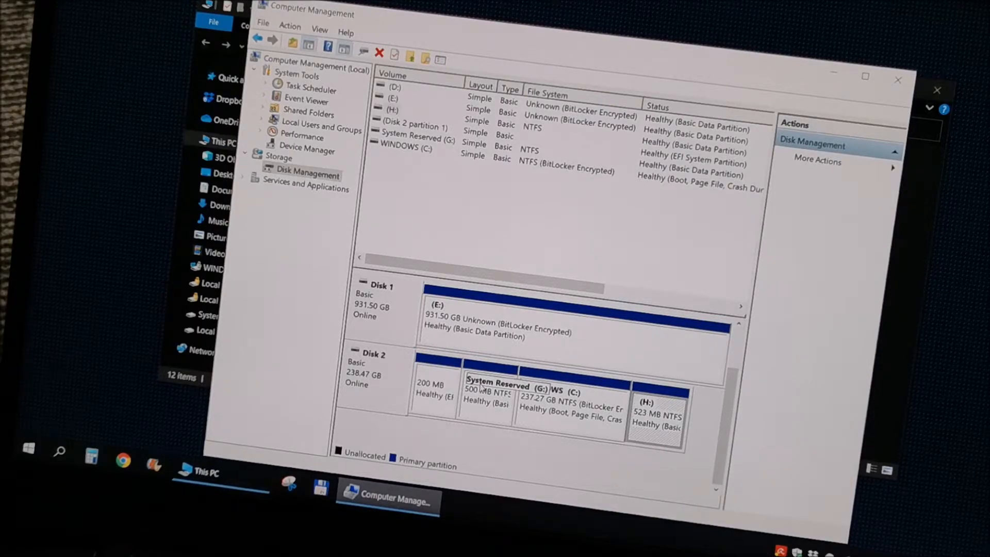
Step: Remove drive letter G: from the System Reserved partition
right_click(490, 385)
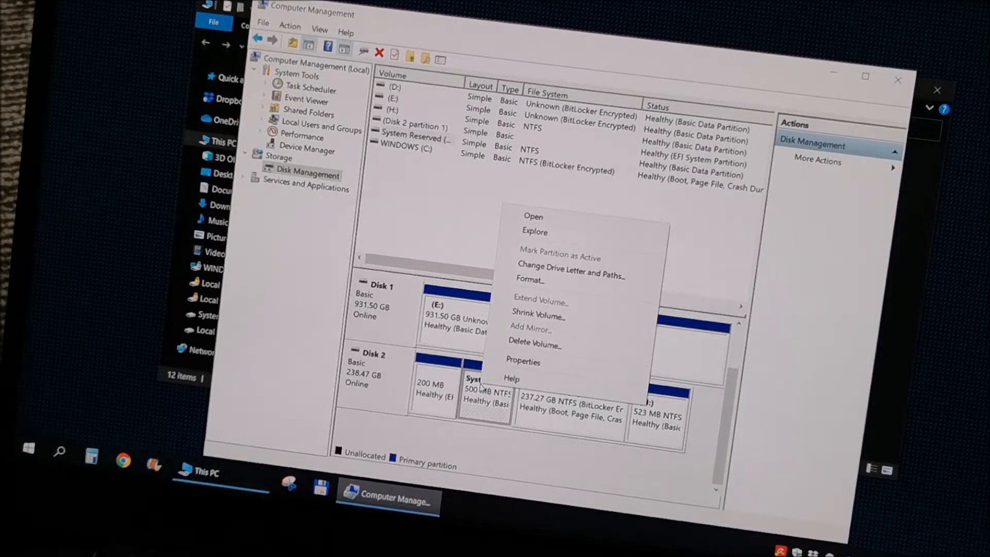
mouse_move(568, 275)
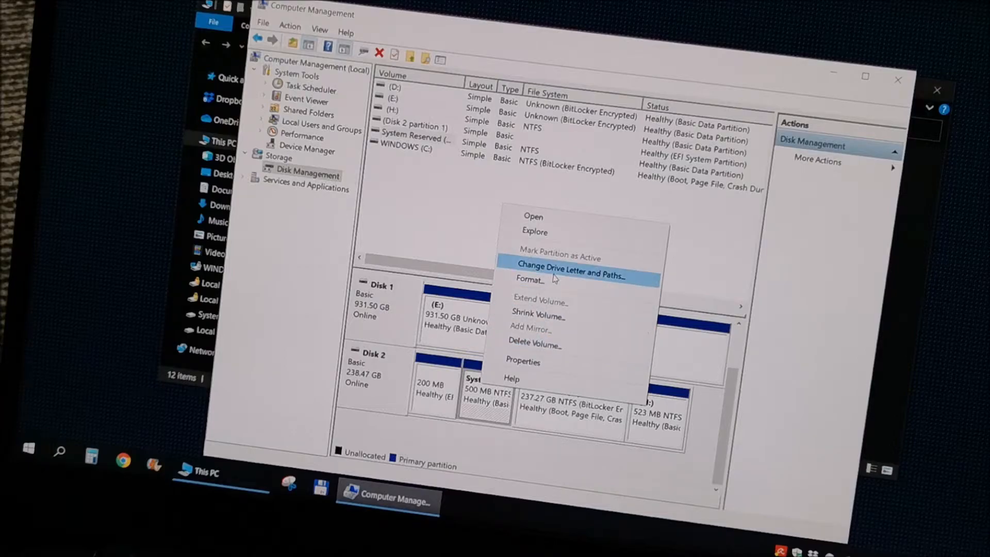
left_click(570, 272)
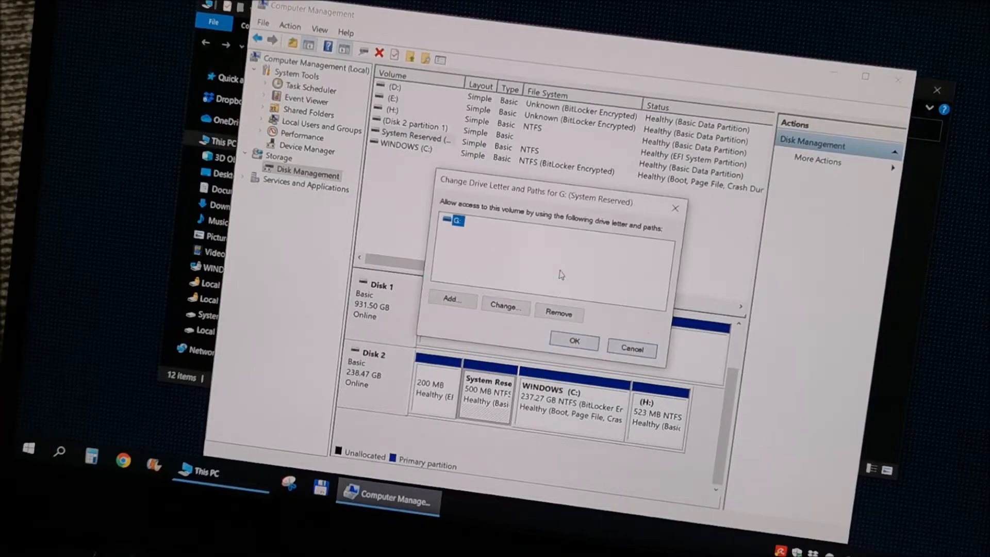
left_click(559, 313)
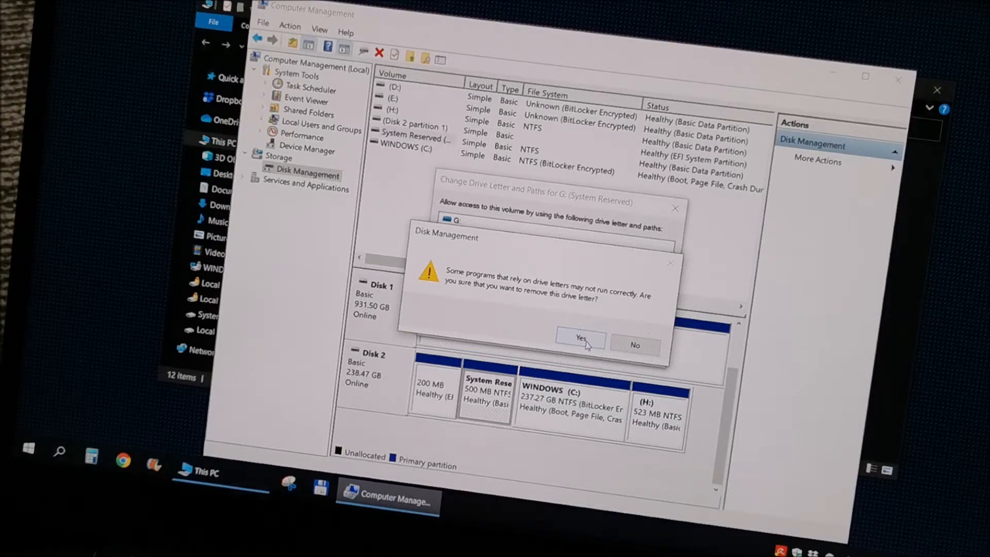
left_click(577, 337)
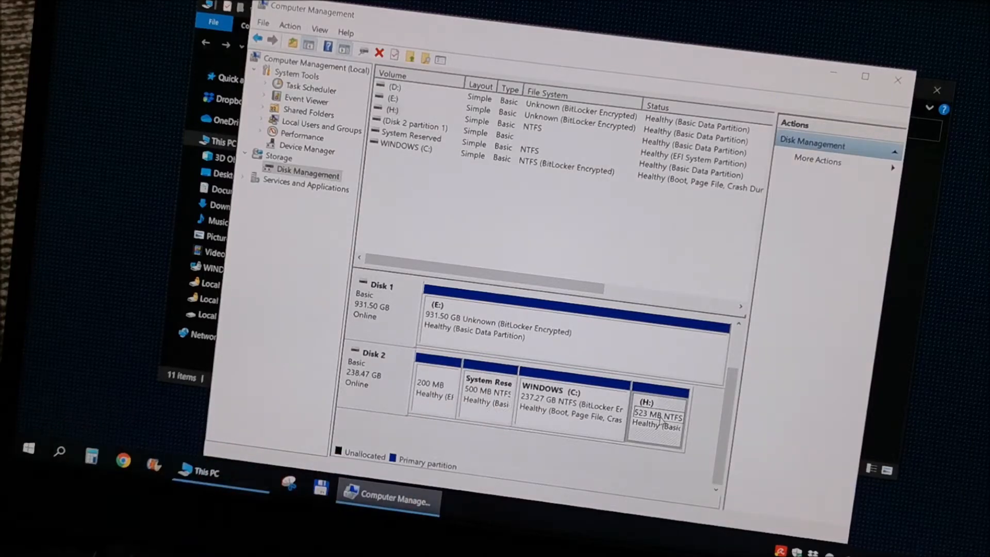
Step: Remove drive letter H: from the 523 MB partition on Disk 2
right_click(654, 417)
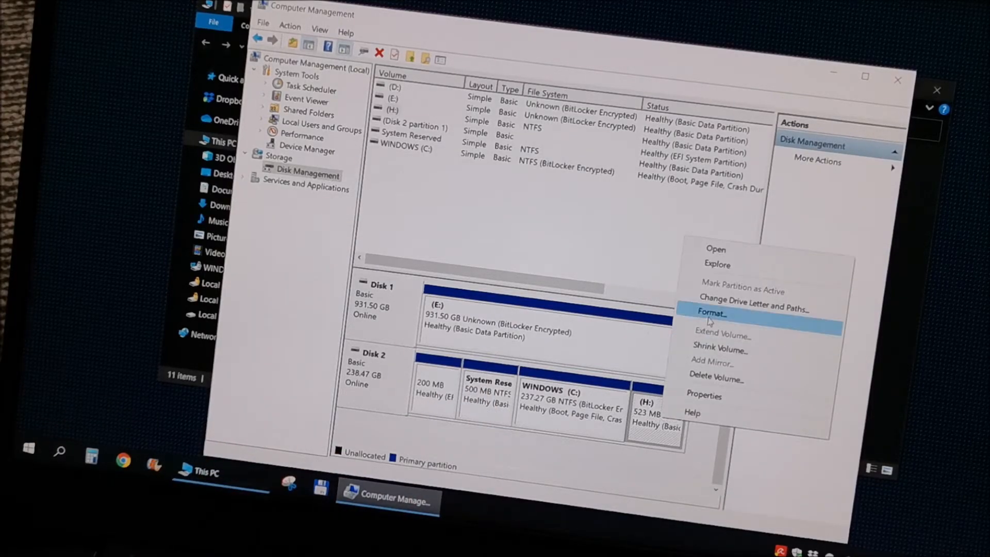
left_click(753, 306)
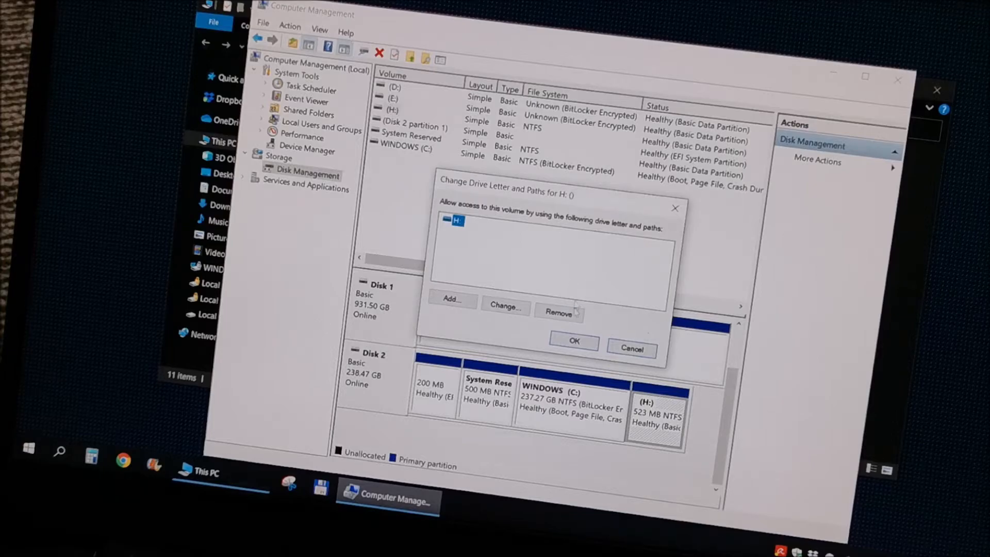
left_click(558, 314)
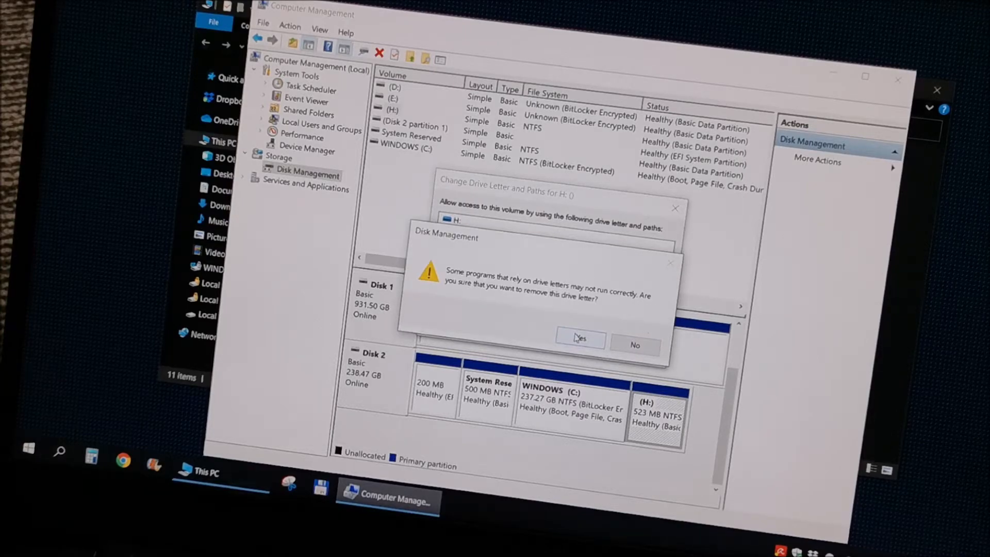
left_click(579, 338)
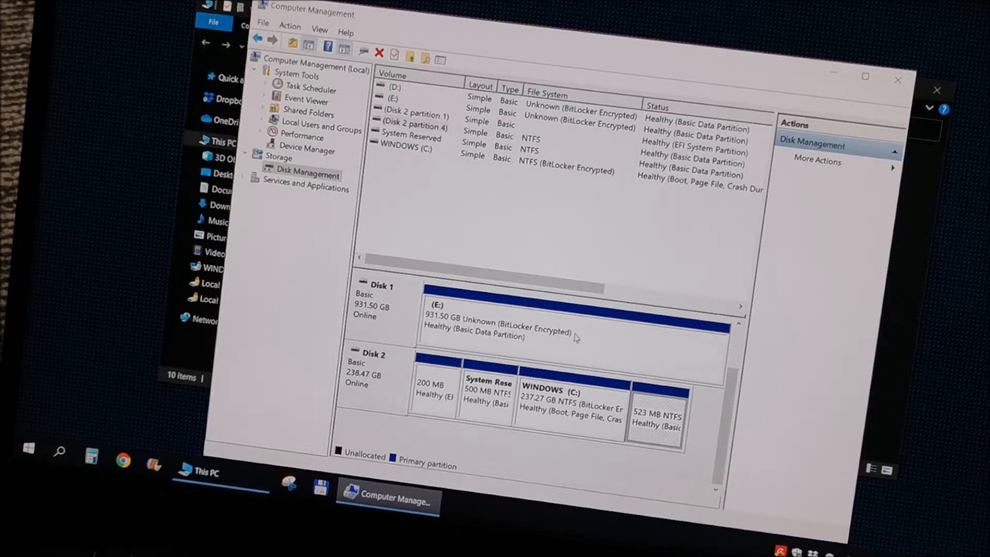
mouse_move(399, 381)
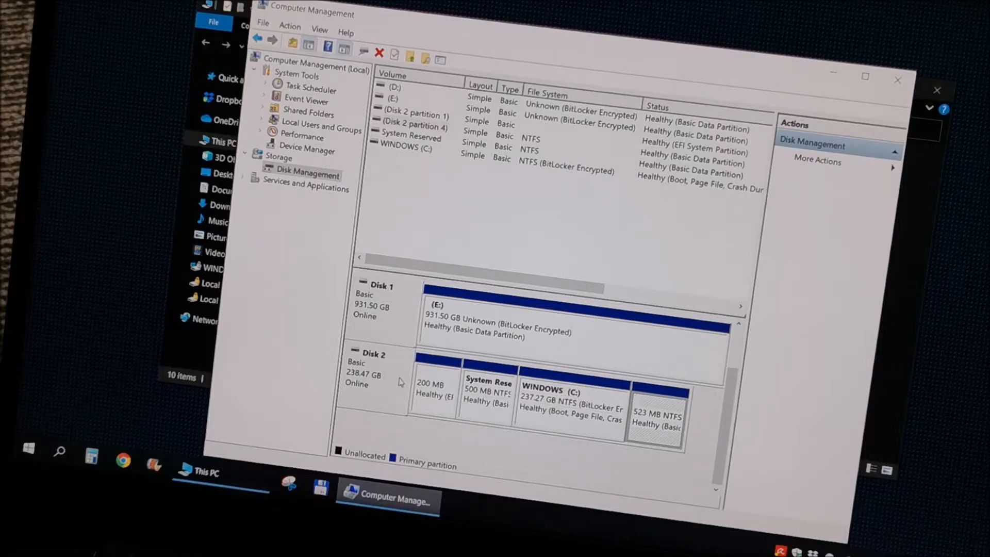
Step: Assign drive letter F to the 523 MB partition on Disk 2
left_click(569, 394)
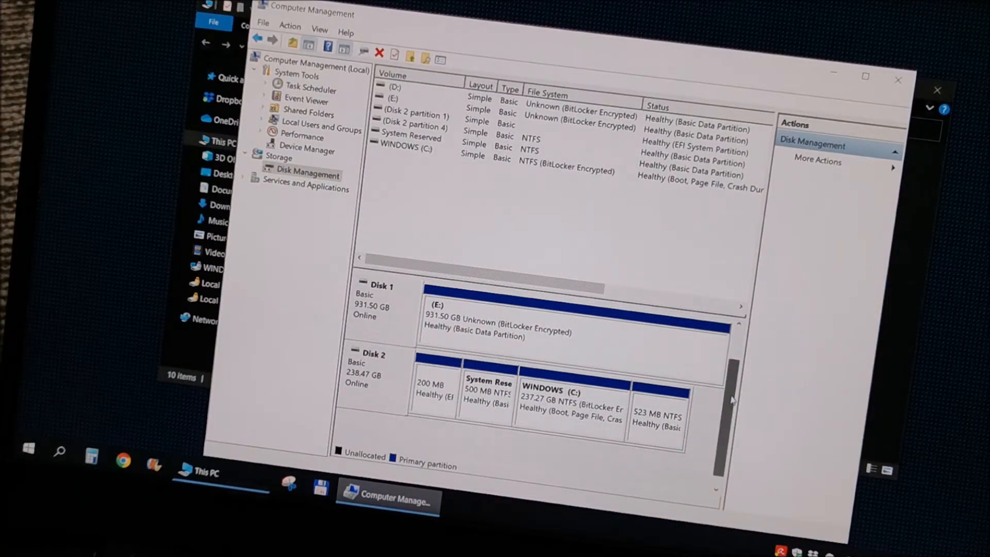
scroll("up", 3)
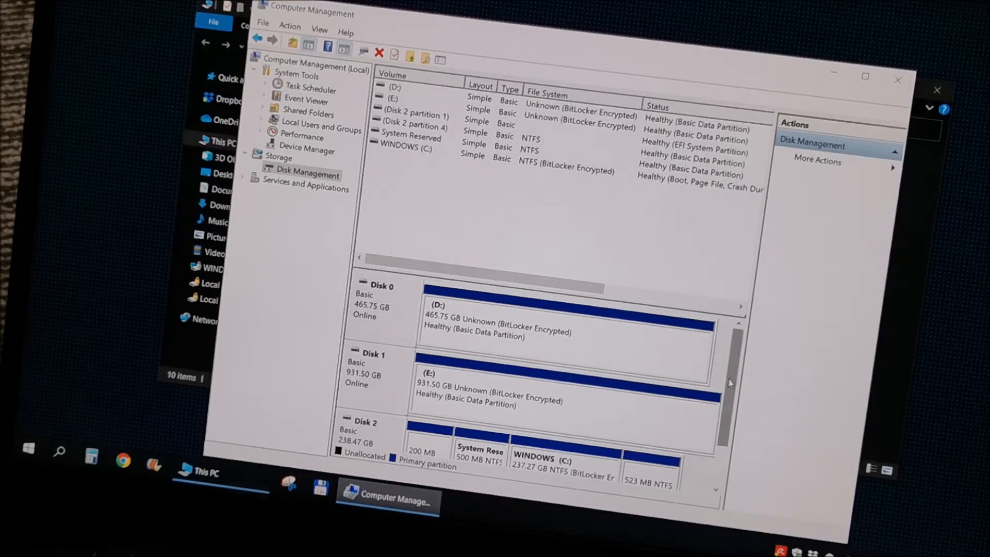
scroll("down", 3)
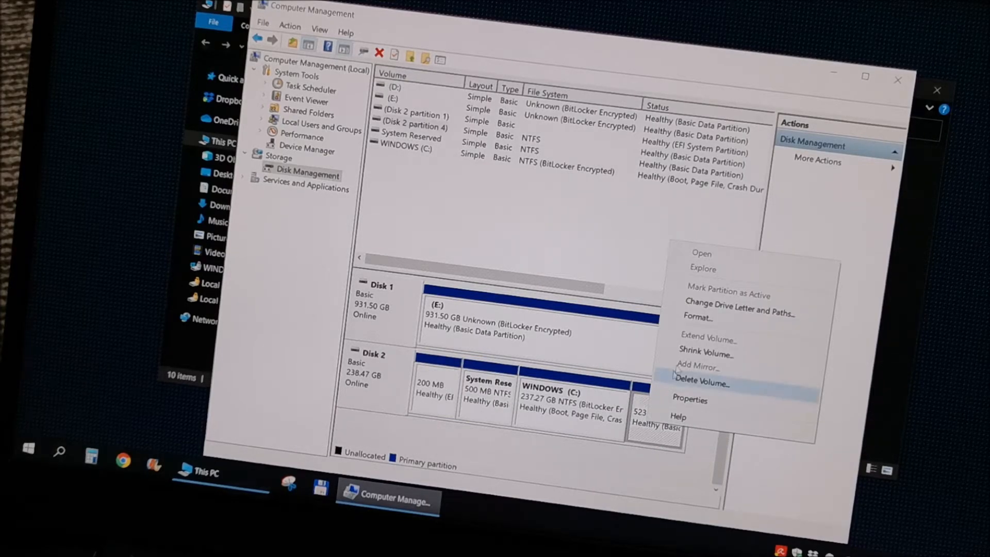
left_click(738, 306)
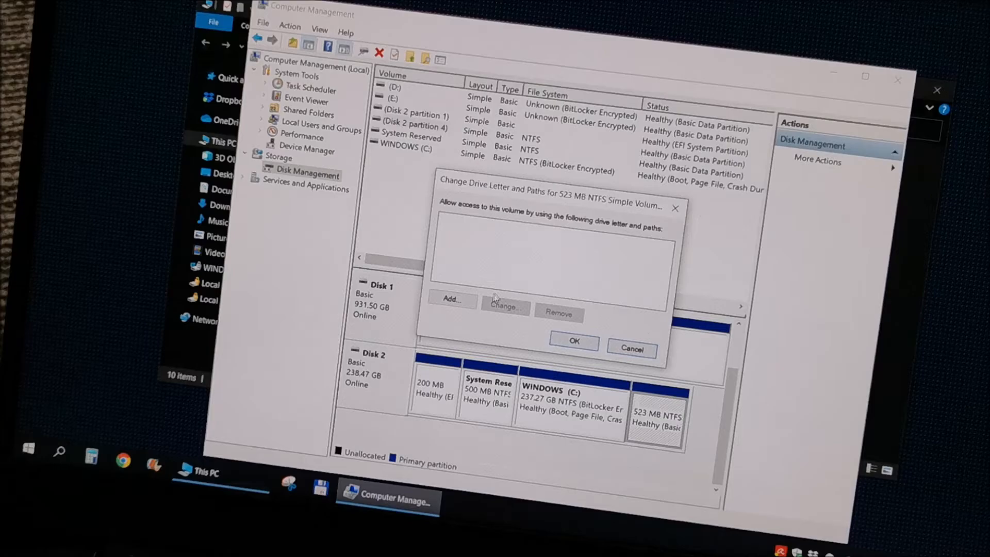
left_click(450, 298)
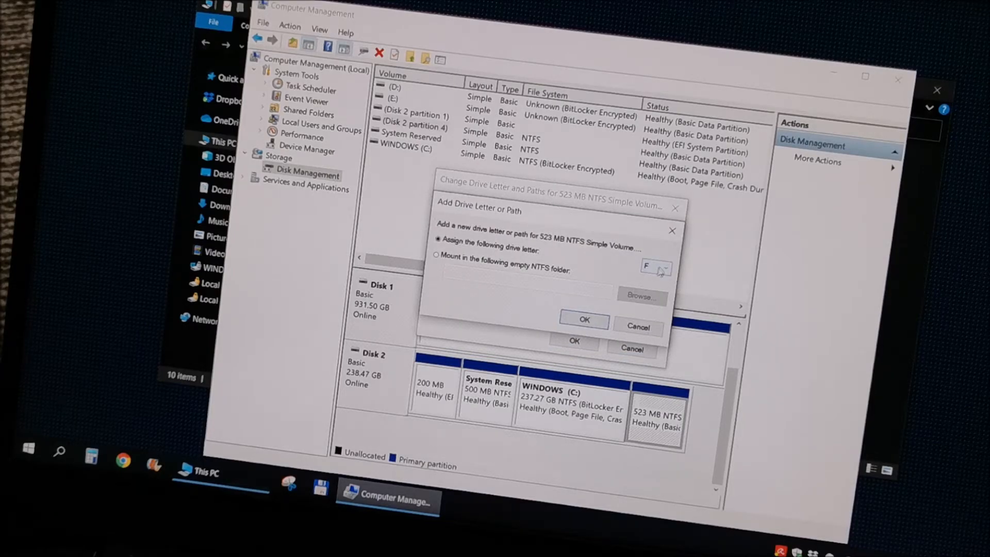
left_click(583, 321)
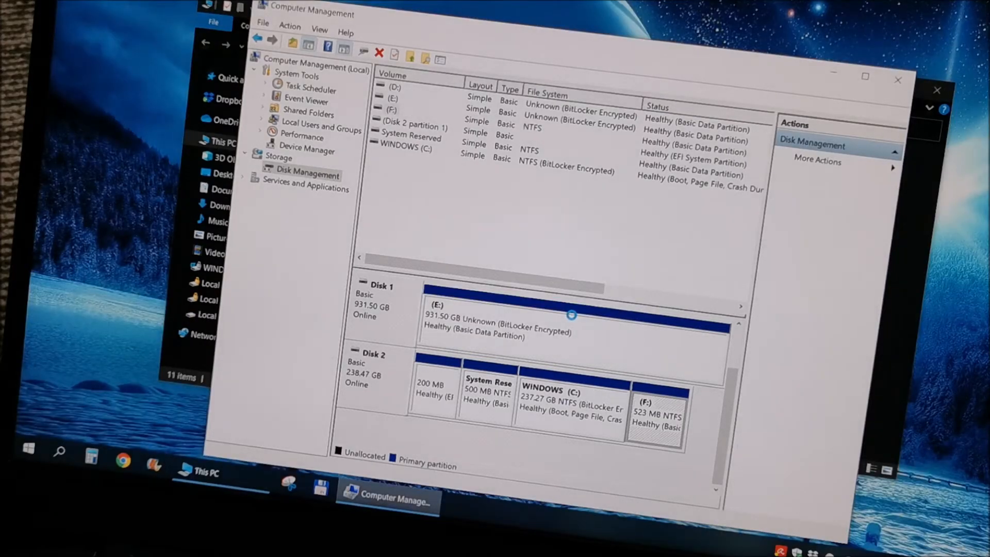
Step: Confirm Local Disk (F:) appears in This PC, then return to Disk Management
left_click(205, 473)
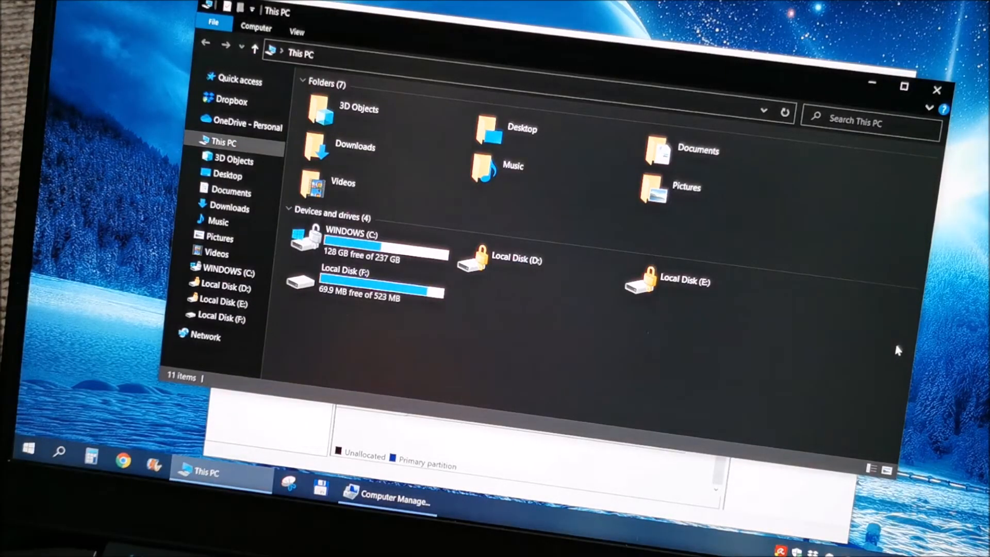
mouse_move(786, 376)
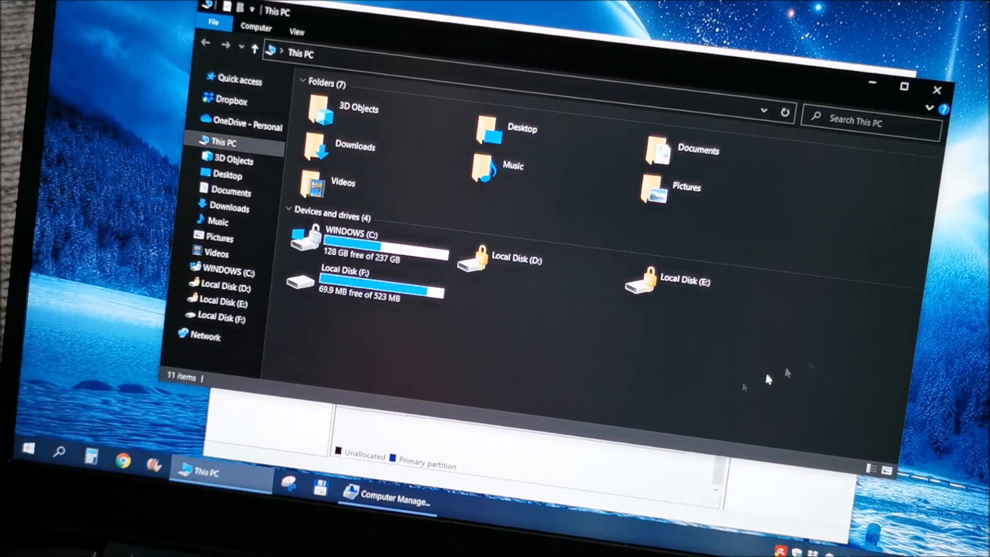
left_click(388, 502)
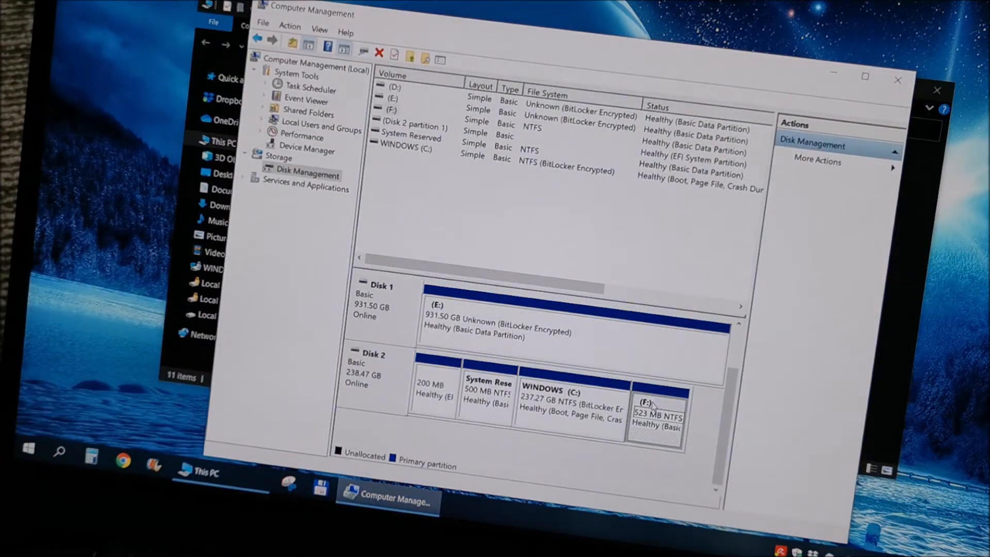
Step: Open the drive letter settings for the F: partition to remove F
right_click(568, 398)
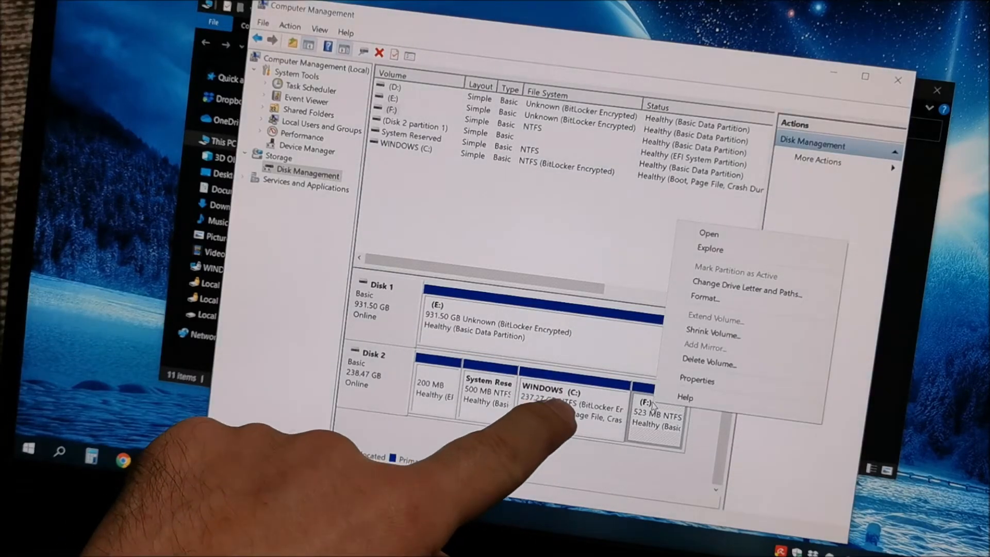
mouse_move(706, 297)
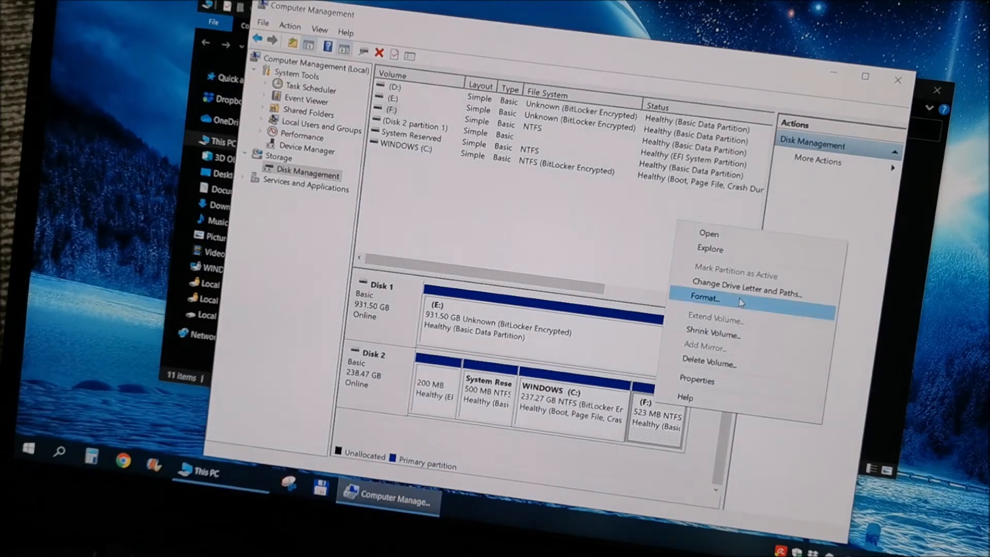
left_click(746, 293)
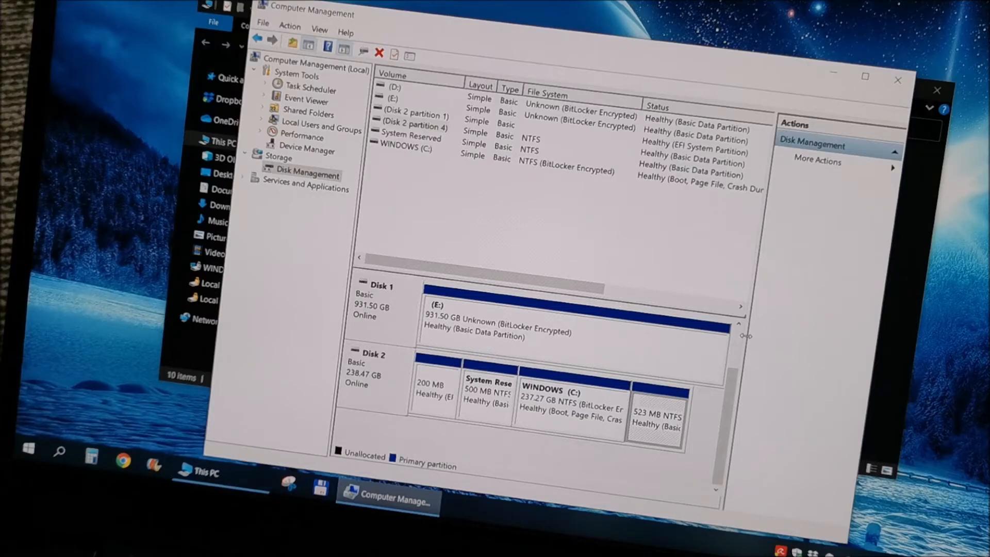
mouse_move(897, 324)
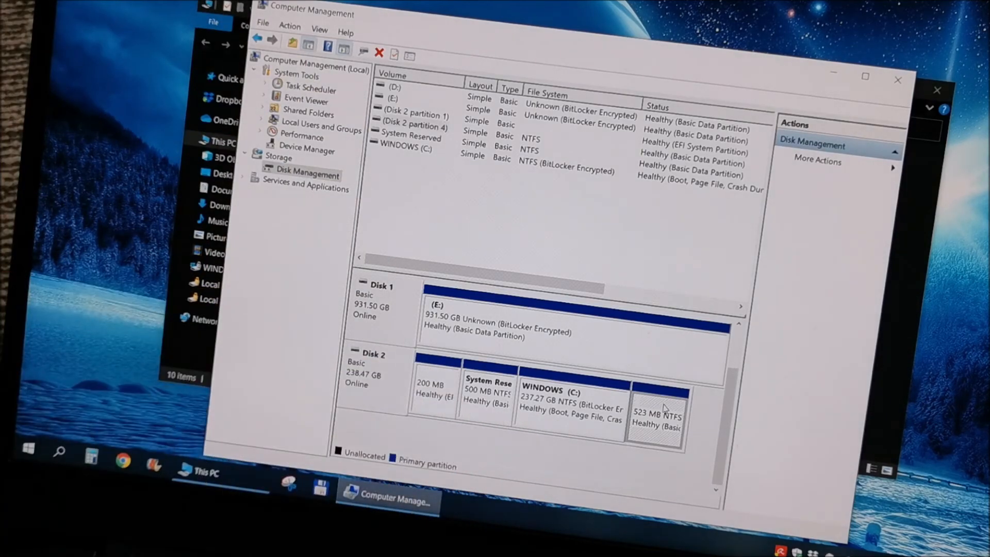
mouse_move(778, 341)
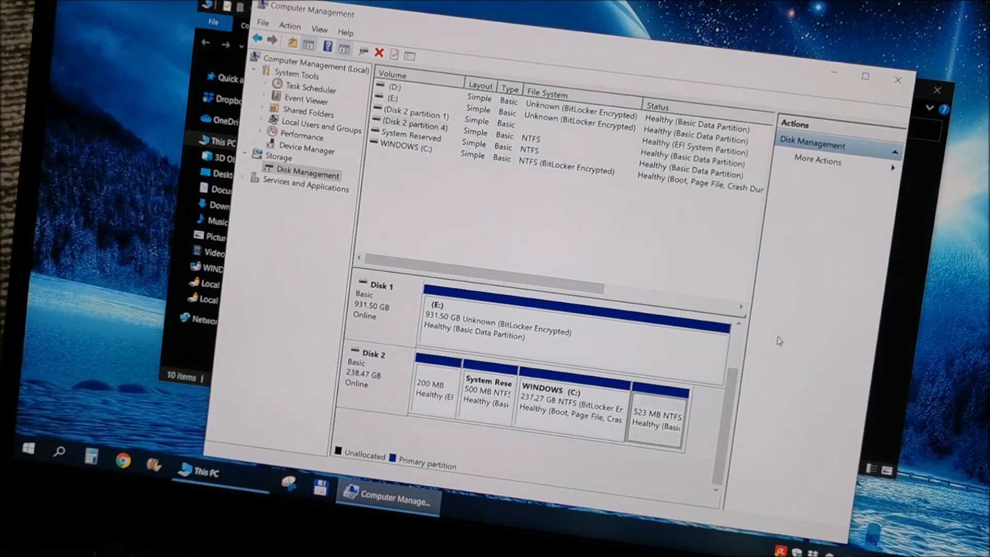